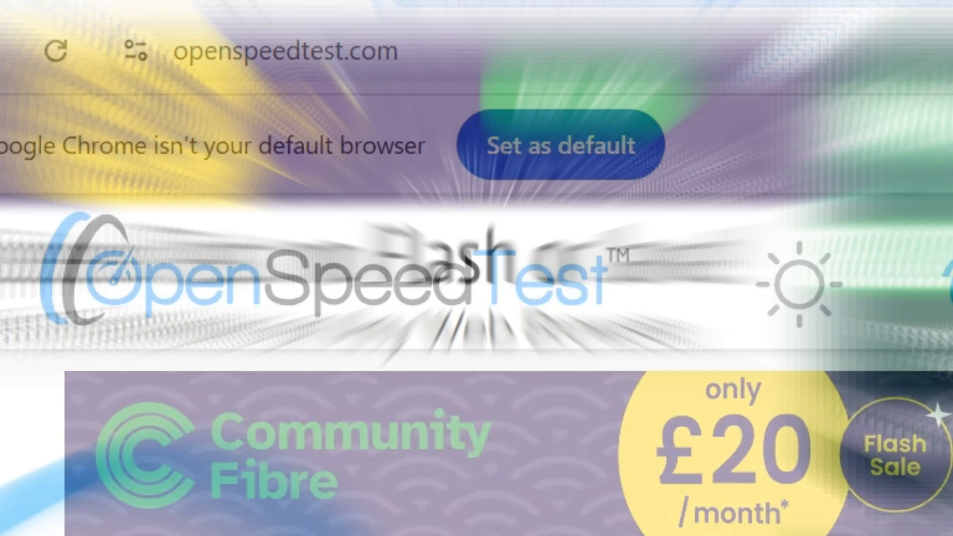
- Download the OpenSpeedTest-Server 2.1.10.exe installer for Windows X86-64 from the Self-Hosted Speedtest page
click(820, 142)
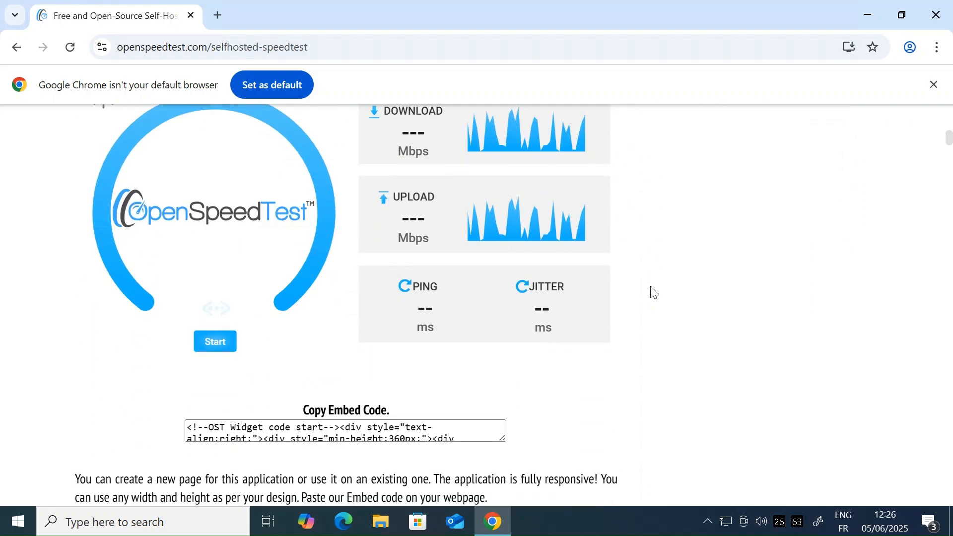
scroll(down, 3)
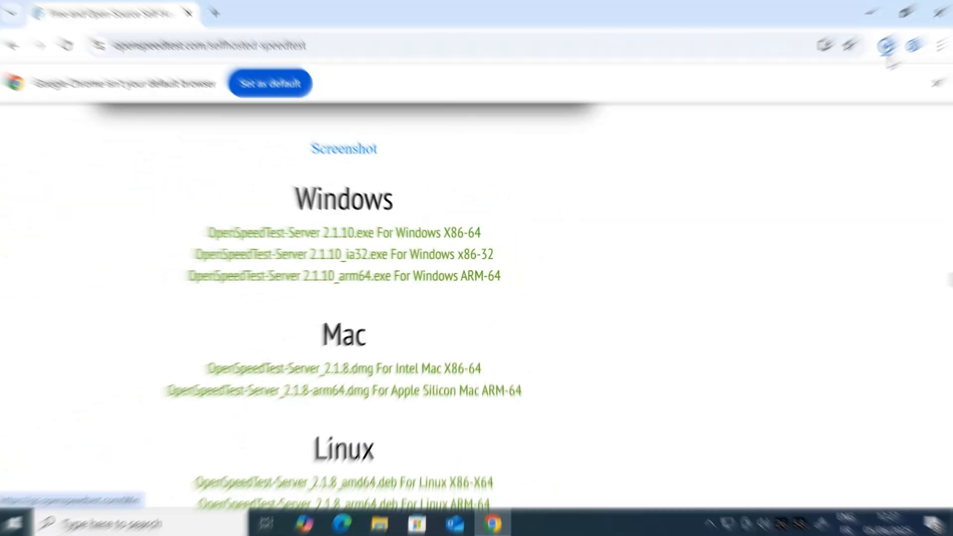
click(380, 521)
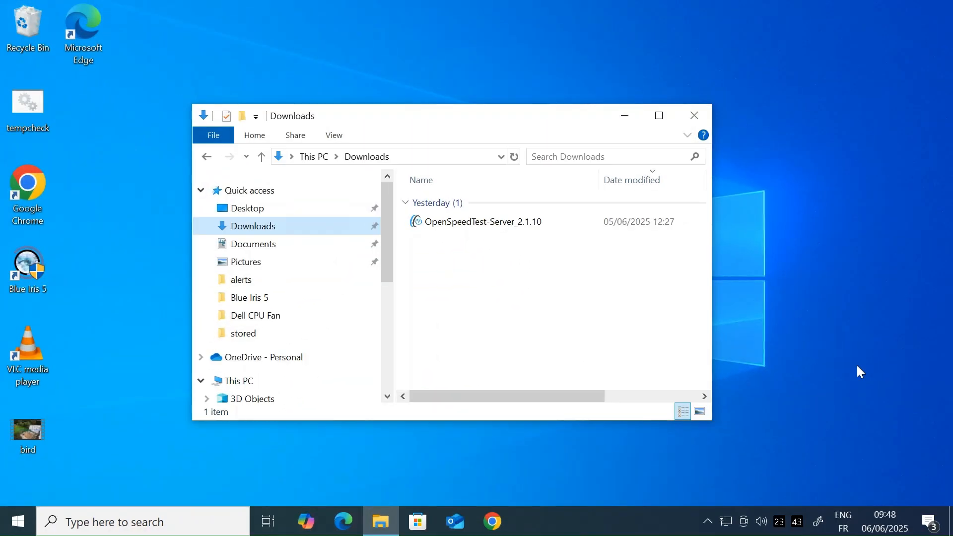
mouse_move(739, 52)
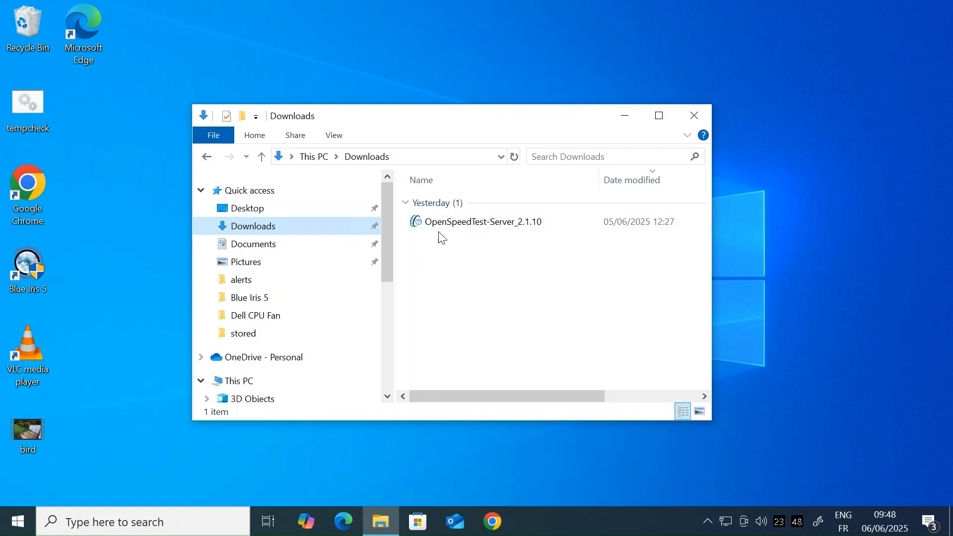
mouse_move(494, 239)
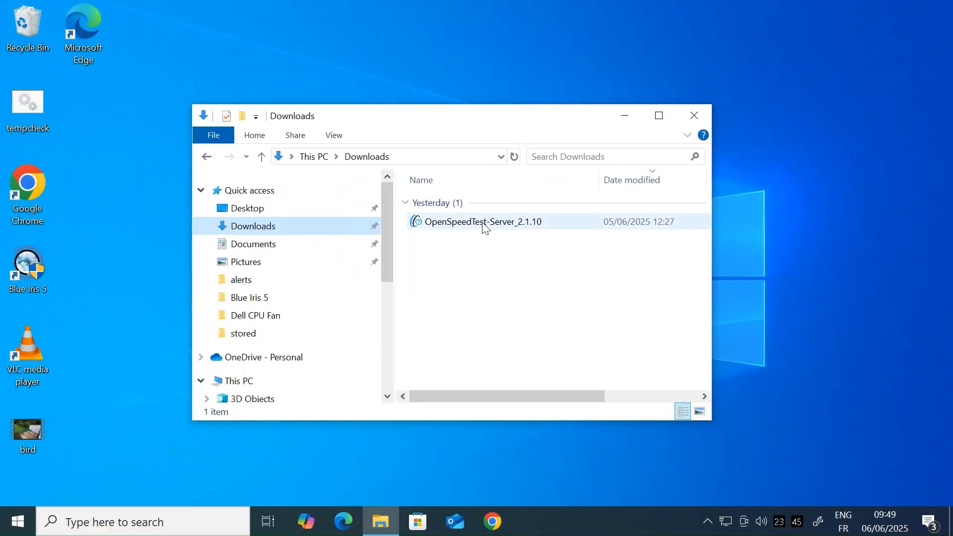
- Launch OpenSpeedTest-Server_2.1.10 from Downloads and reveal More info in the SmartScreen warning
click(480, 221)
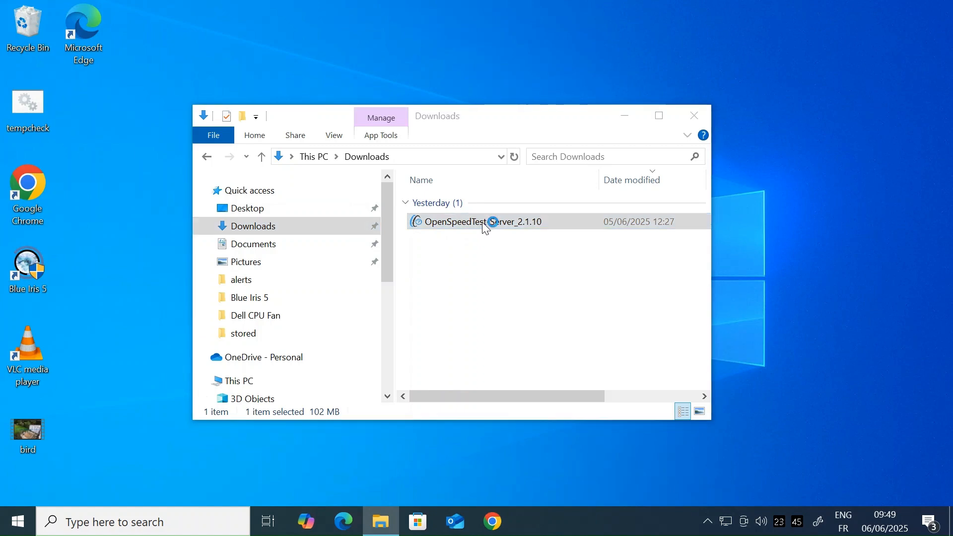
double_click(477, 222)
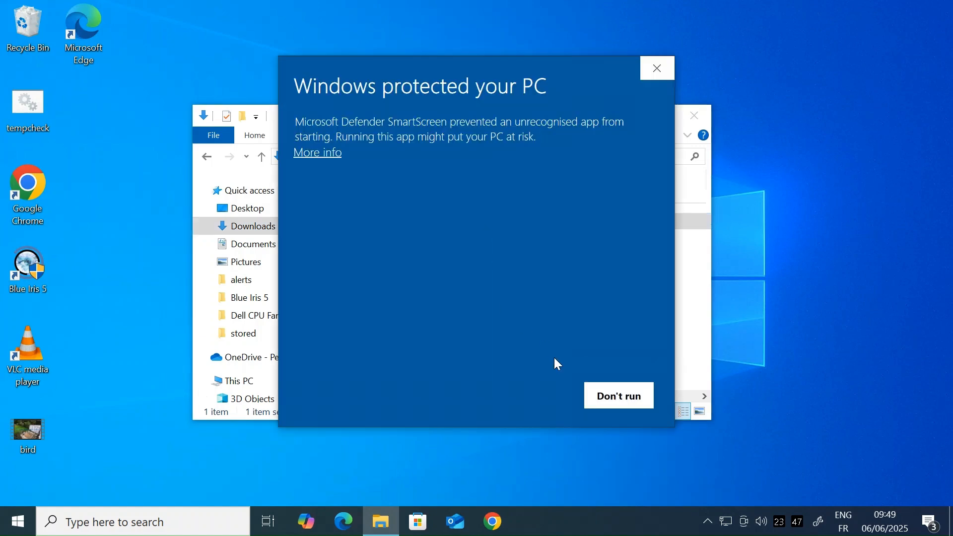
click(317, 153)
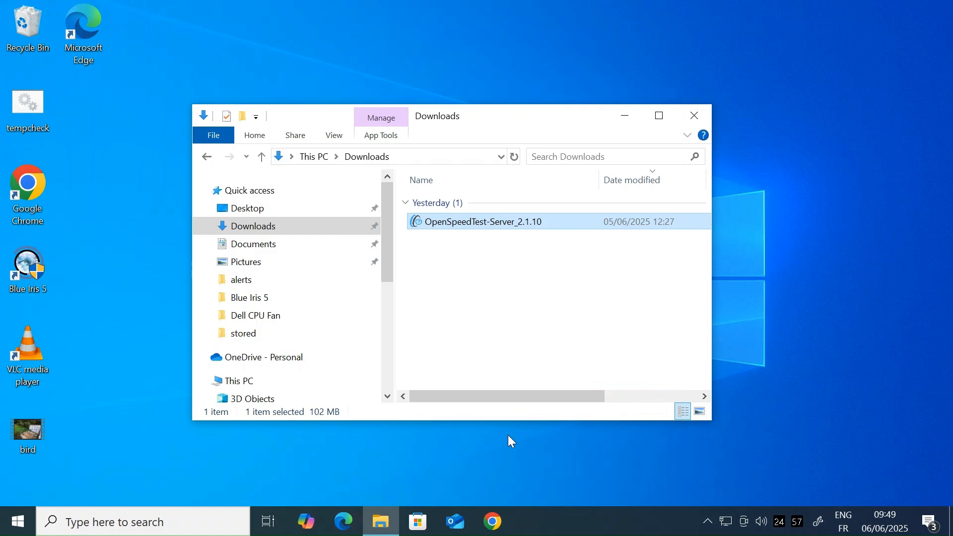
double_click(484, 222)
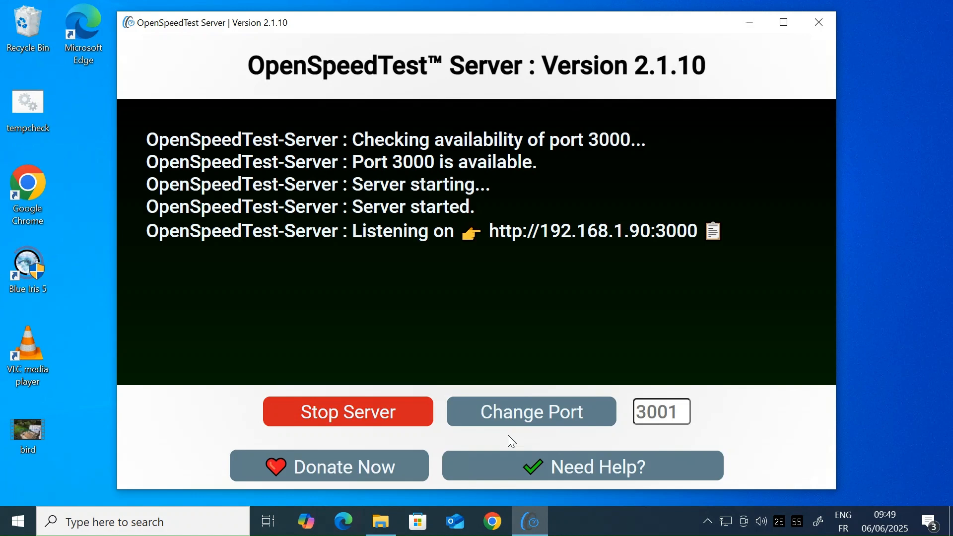
mouse_move(722, 404)
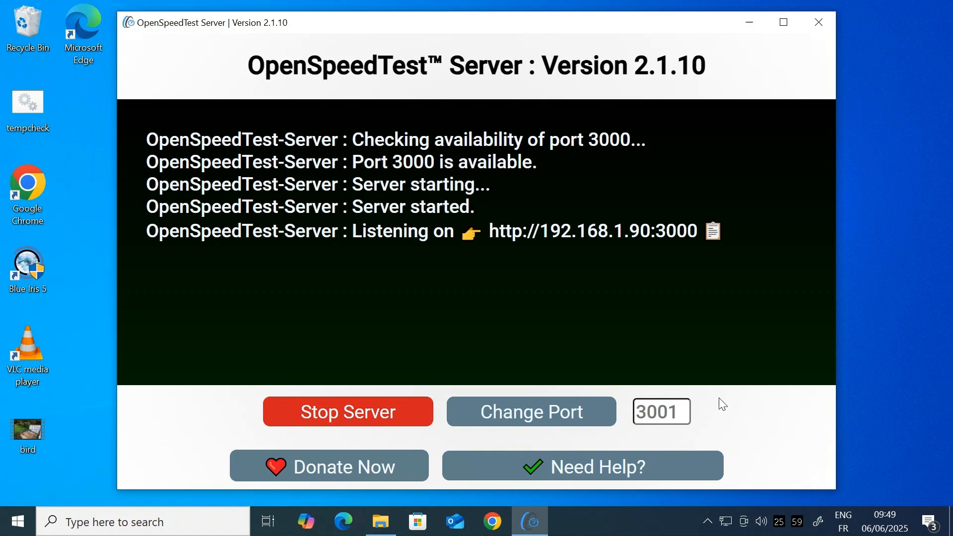
mouse_move(216, 243)
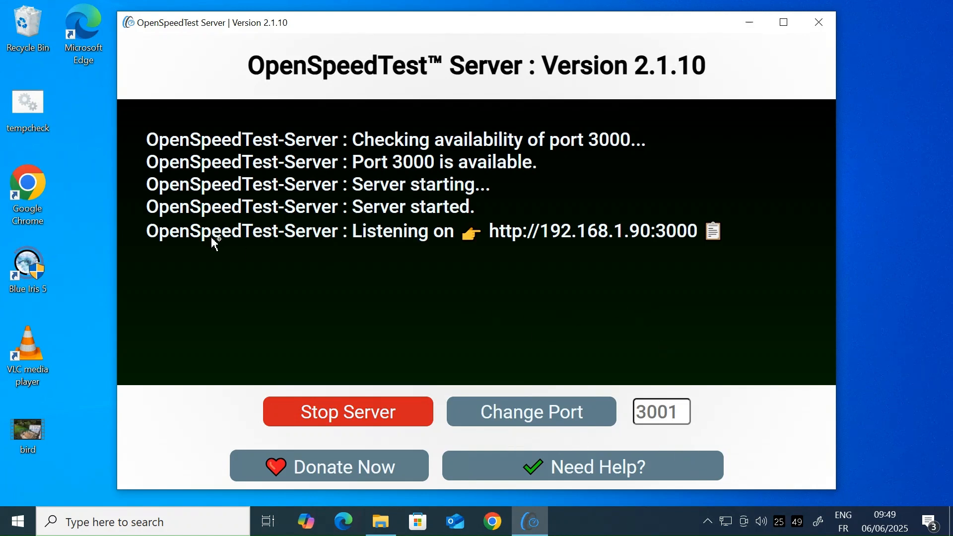
mouse_move(550, 249)
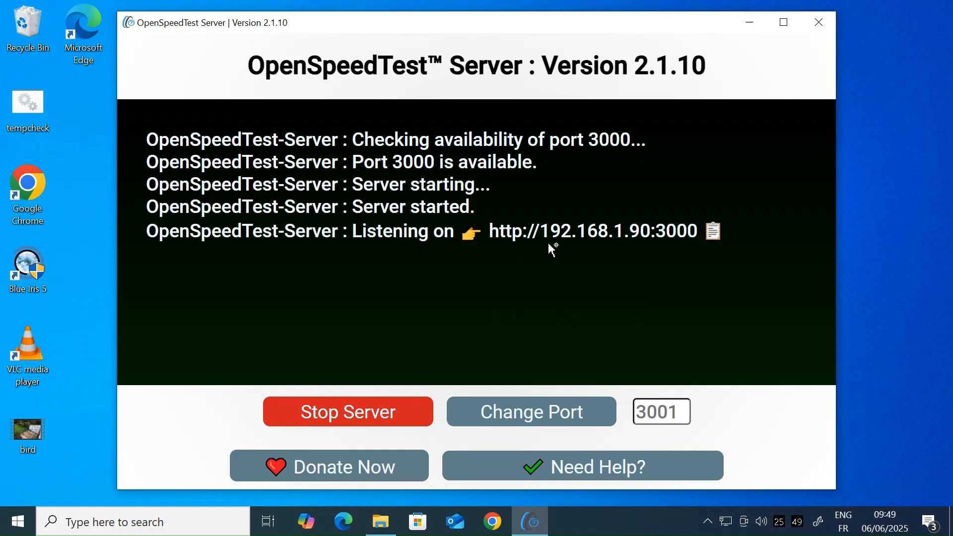
mouse_move(597, 256)
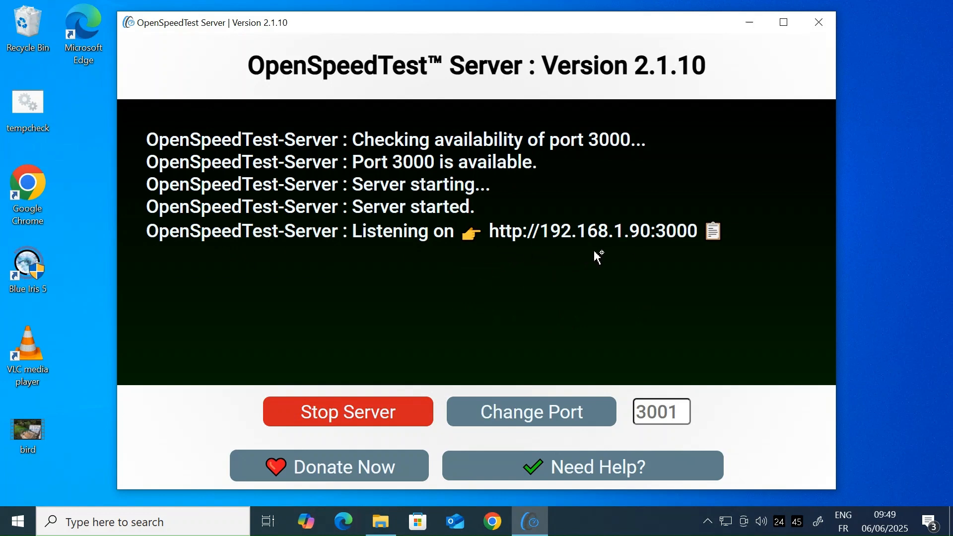
mouse_move(564, 243)
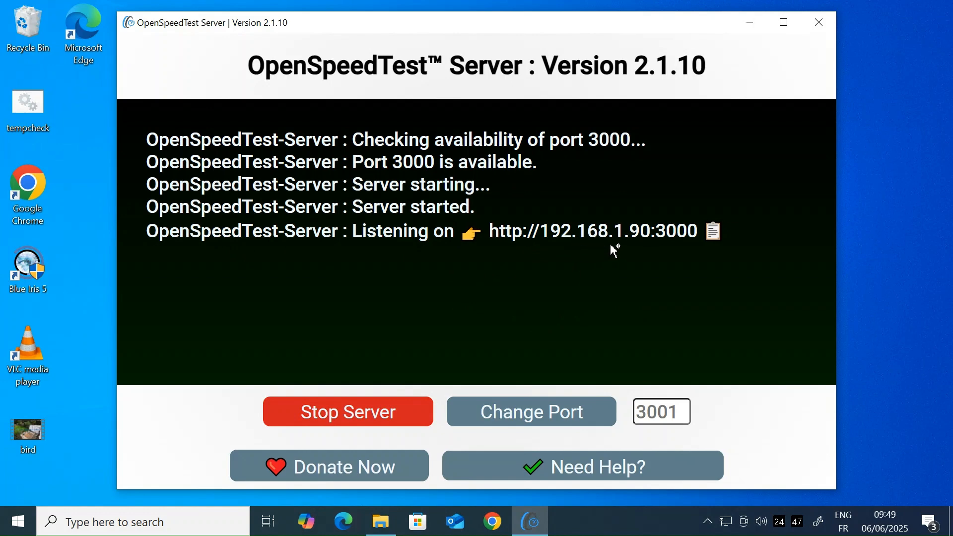
mouse_move(664, 256)
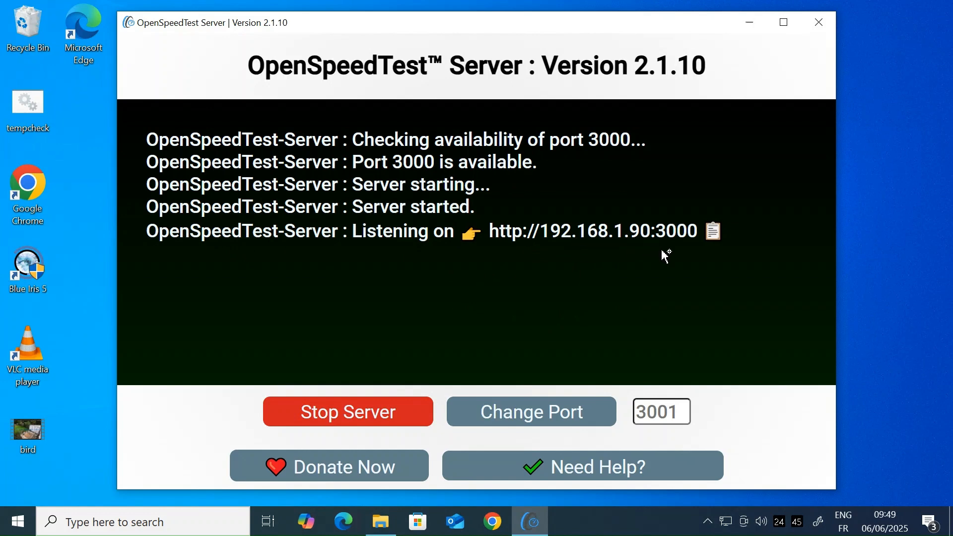
mouse_move(654, 418)
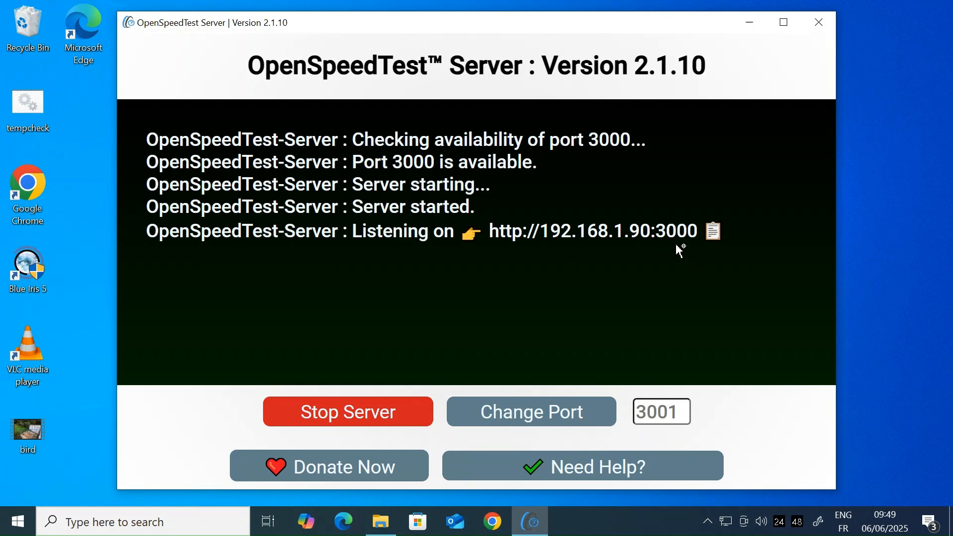
mouse_move(627, 441)
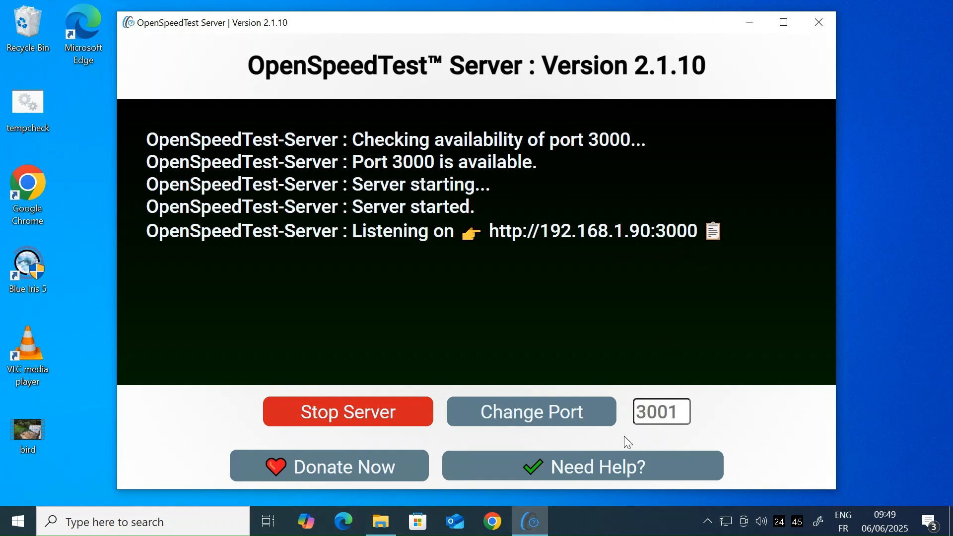
mouse_move(623, 447)
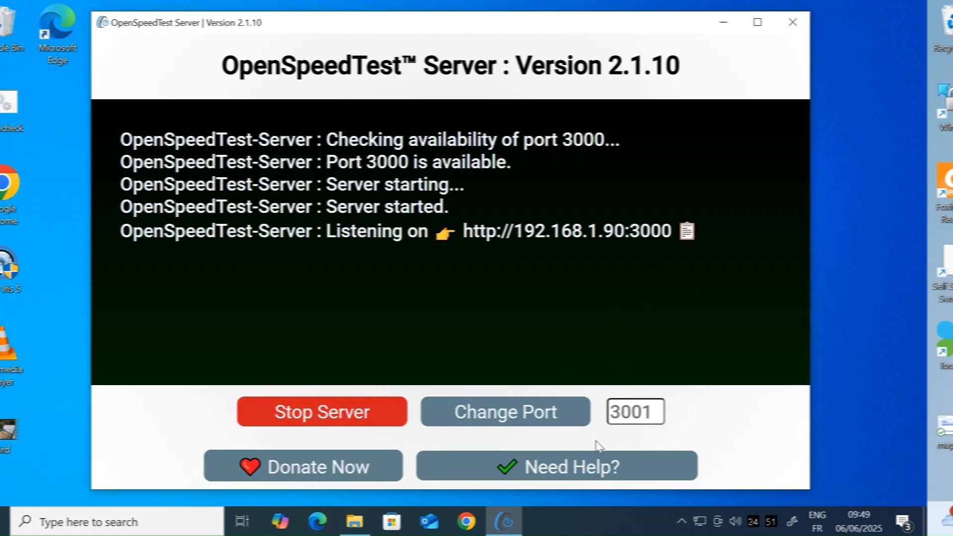
click(792, 23)
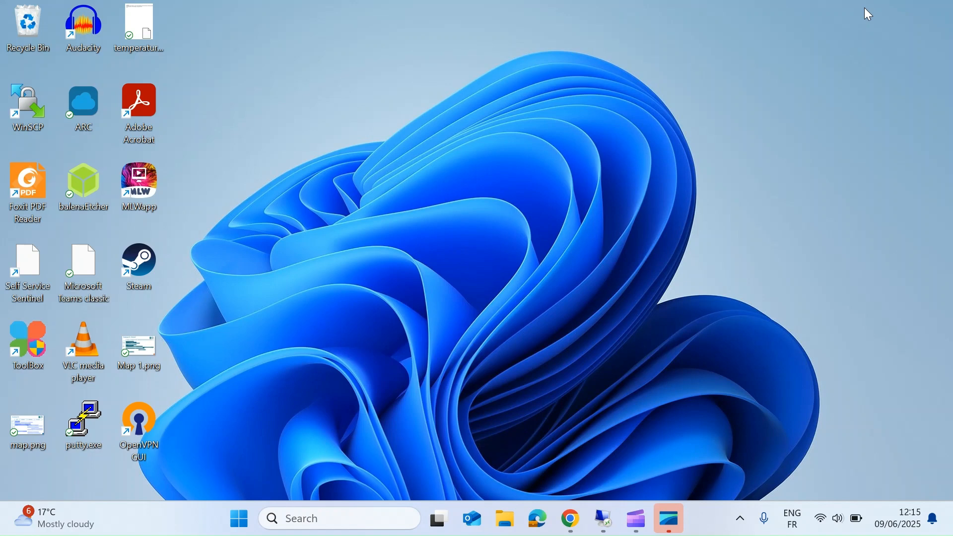
mouse_move(511, 267)
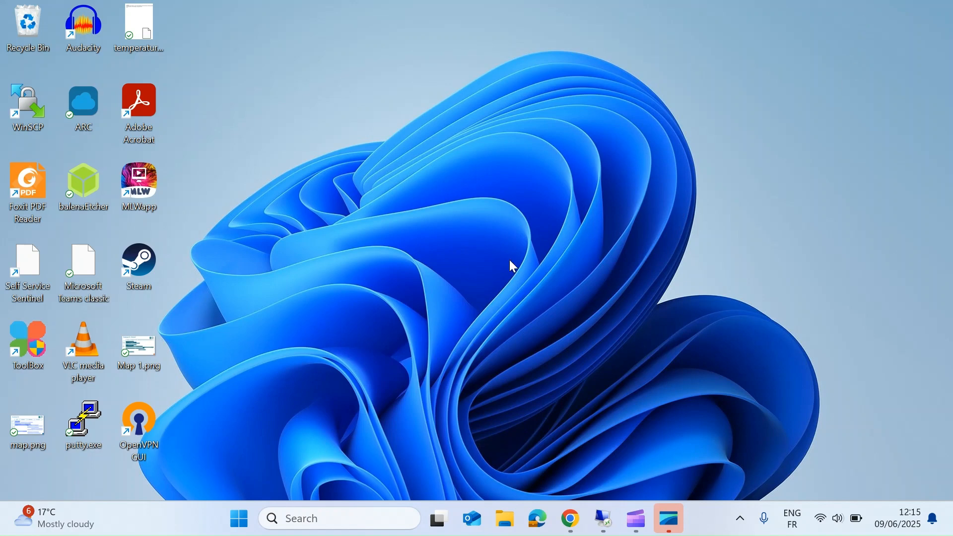
mouse_move(654, 408)
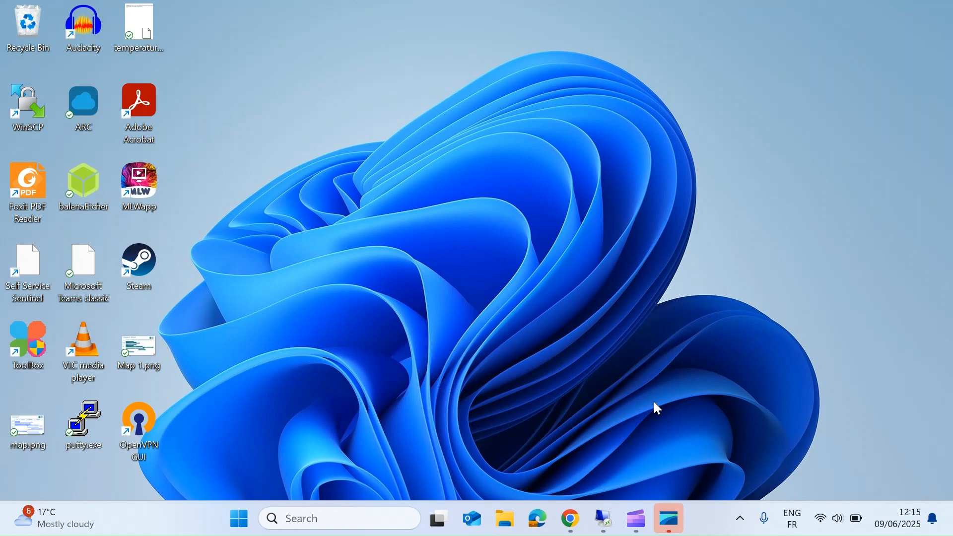
click(569, 518)
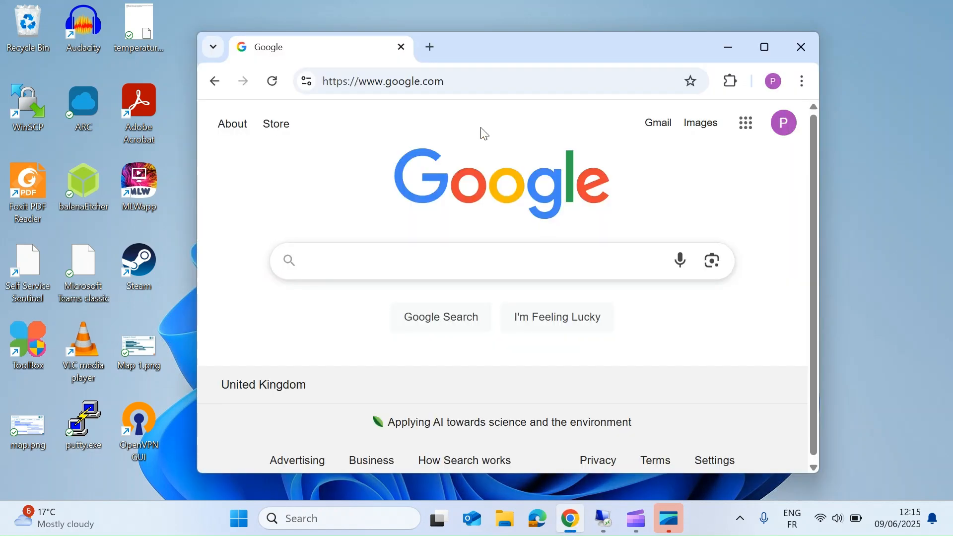
text(http://192.168.1.90:3000)
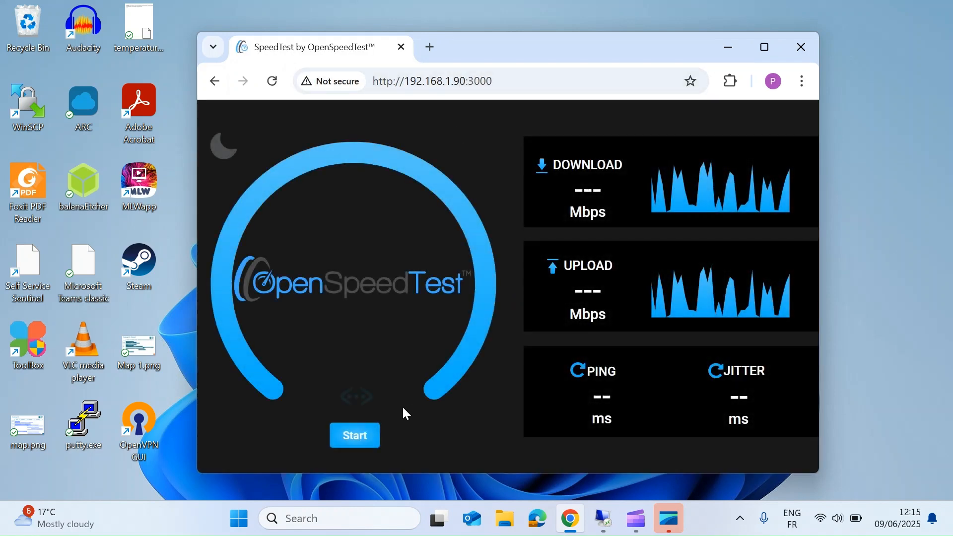
- Run the LAN speed test to completion: 228.6 Mbps down, 387.8 Mbps up, 4 ms ping, 0.4 ms jitter
click(355, 435)
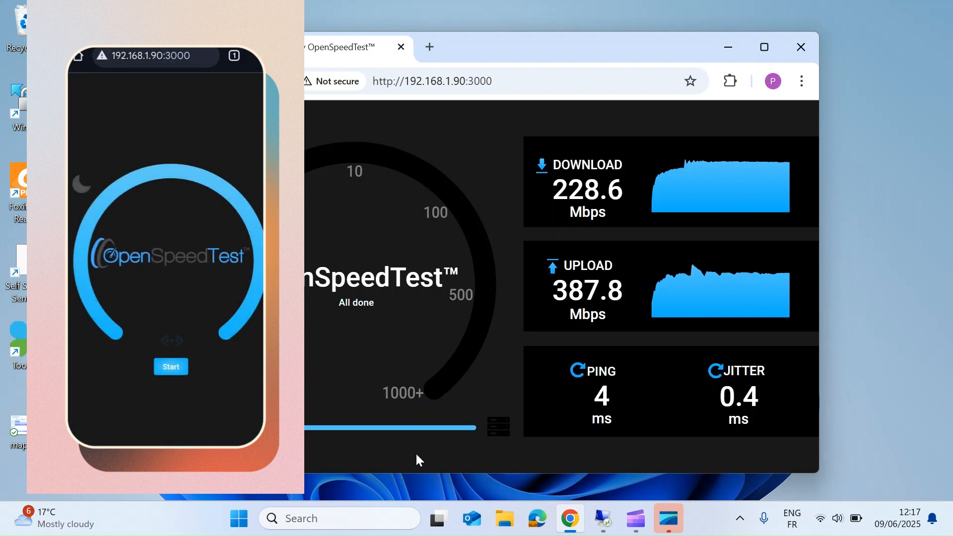
click(171, 367)
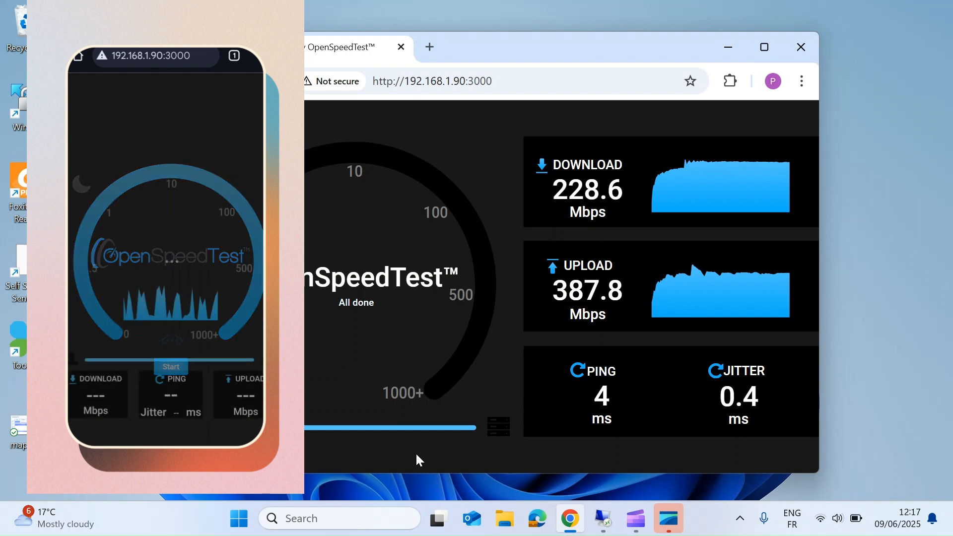